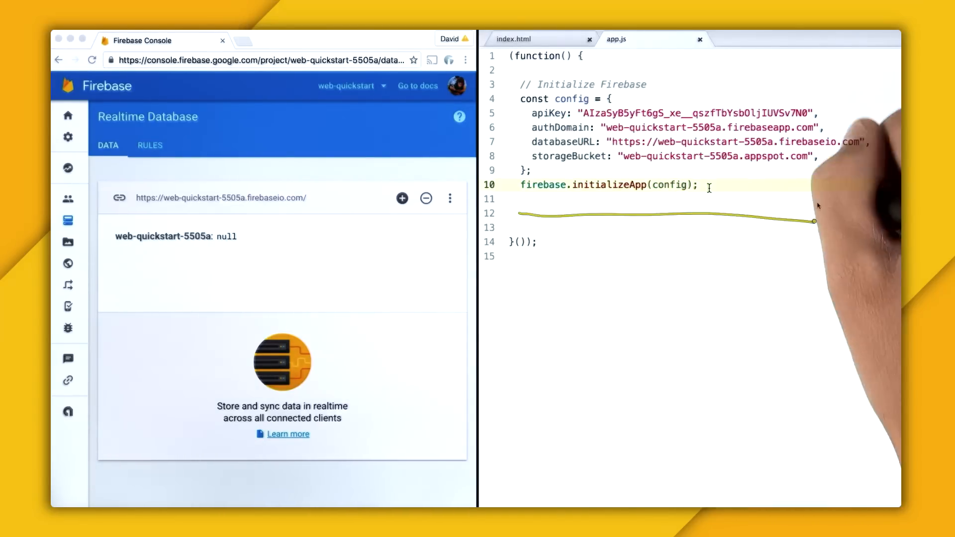
In index.html's body, write <!-- Value --> and <pre id="object"></pre>, then a <!-- Child --> placeholder
click(514, 39)
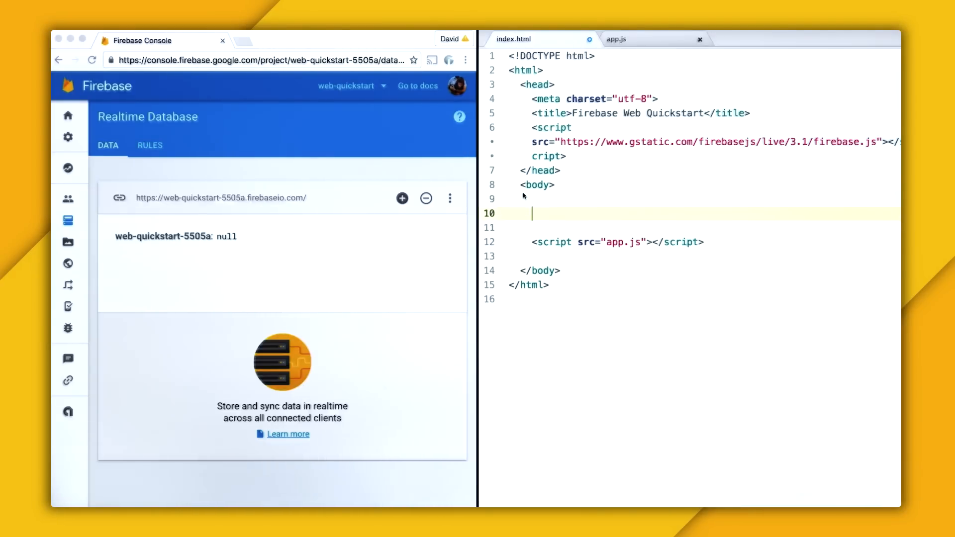
text(<!-- Value -->)
text(<!-- Child -->)
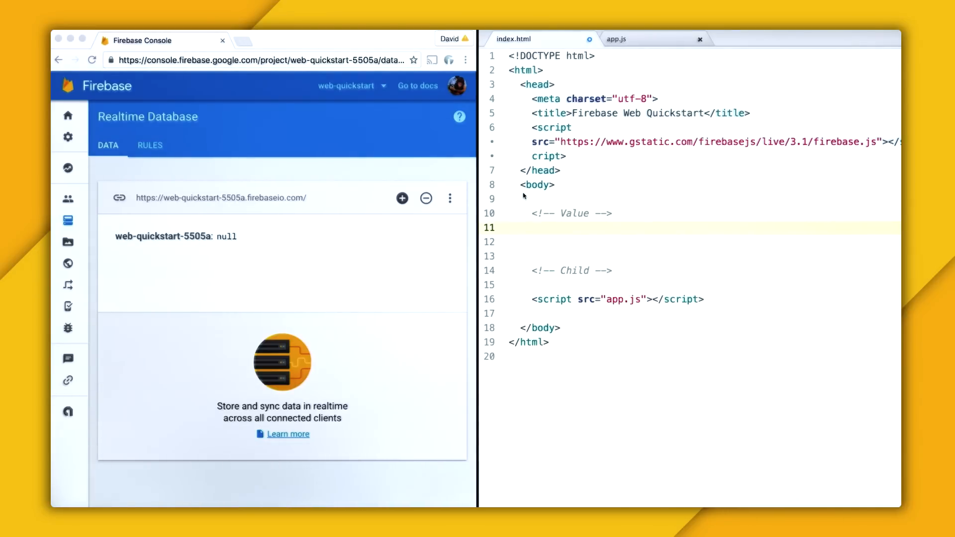
text(<pre>)
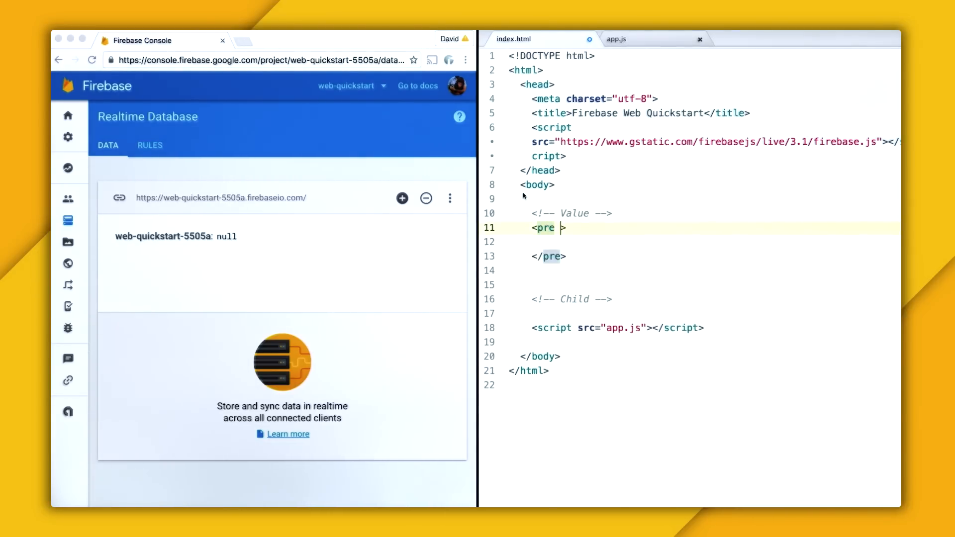
text(id="object")
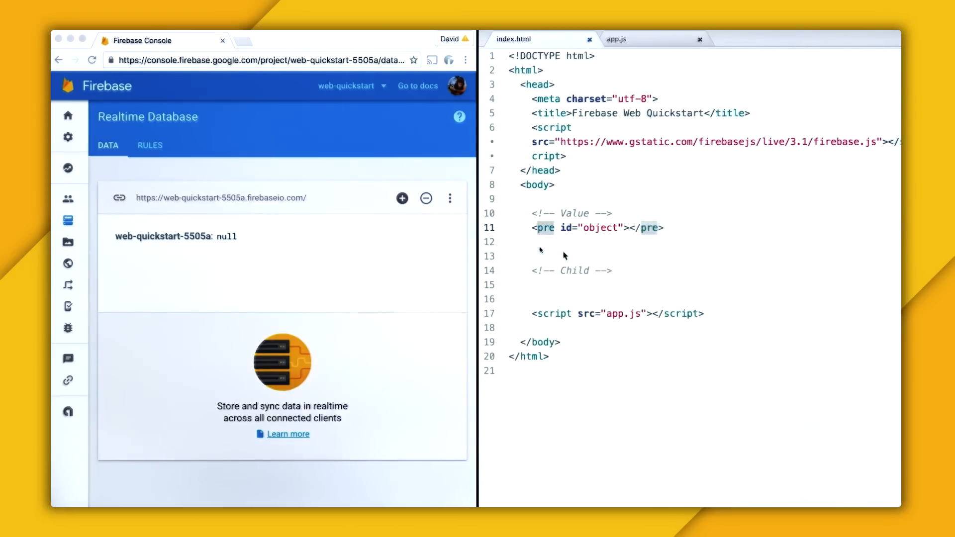
click(536, 227)
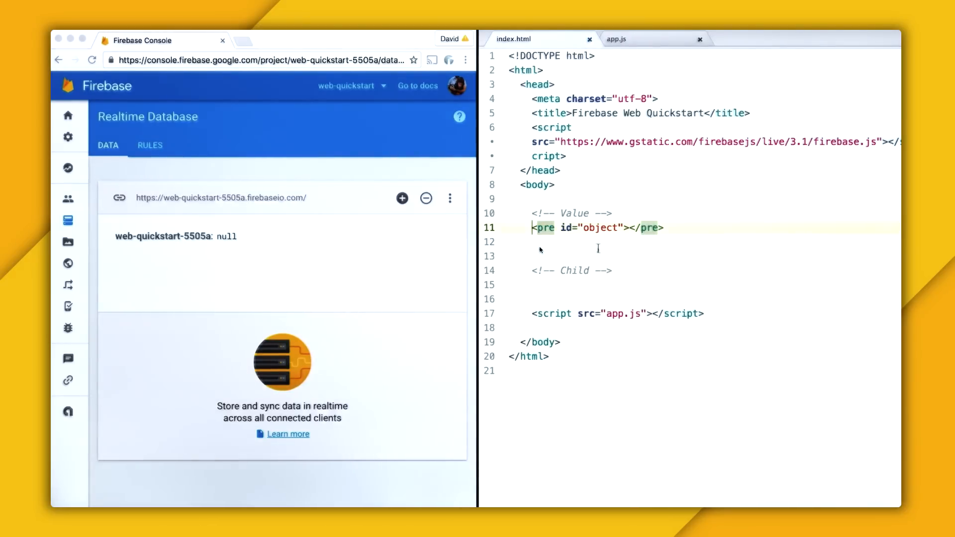
In app.js, add // Get elements and const preObject = document.getElementById('object');
click(617, 39)
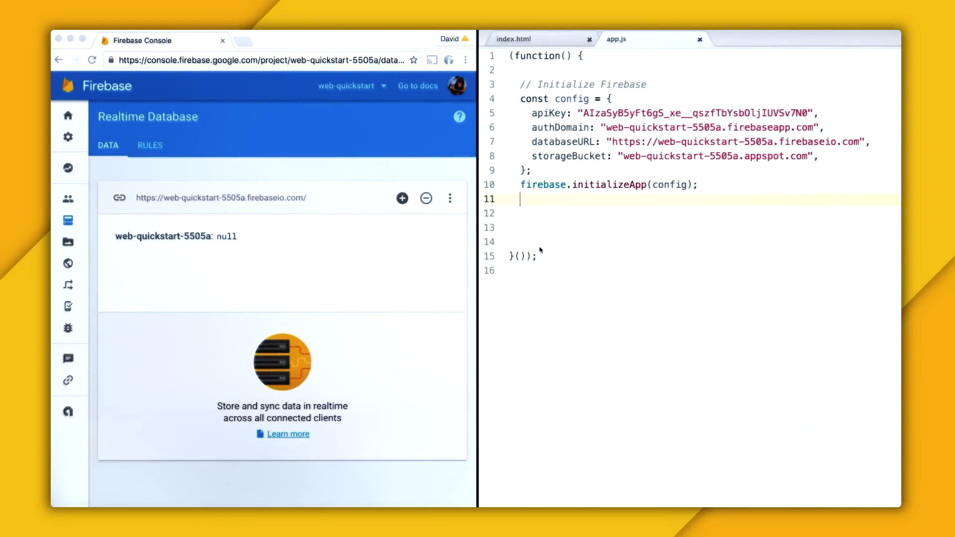
text(// Get elements)
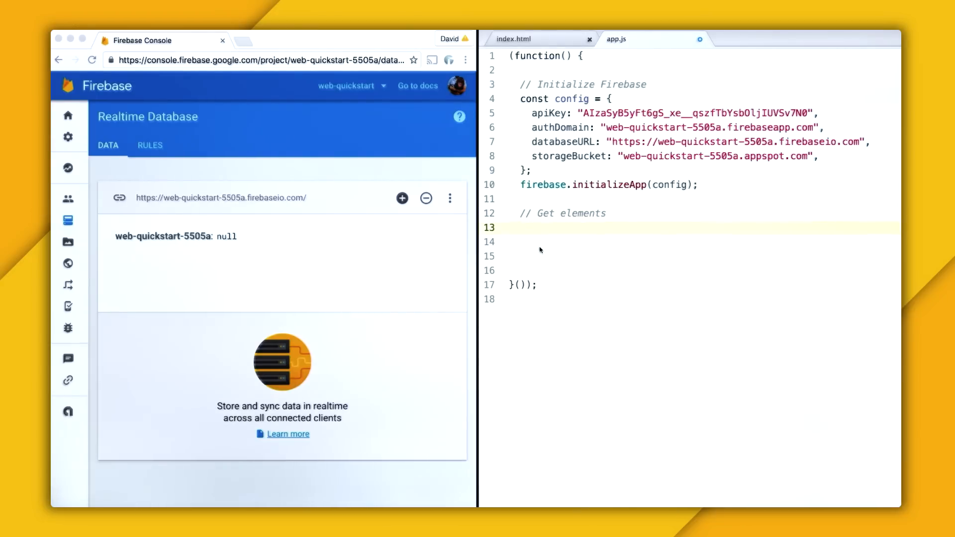
text(const preObject =)
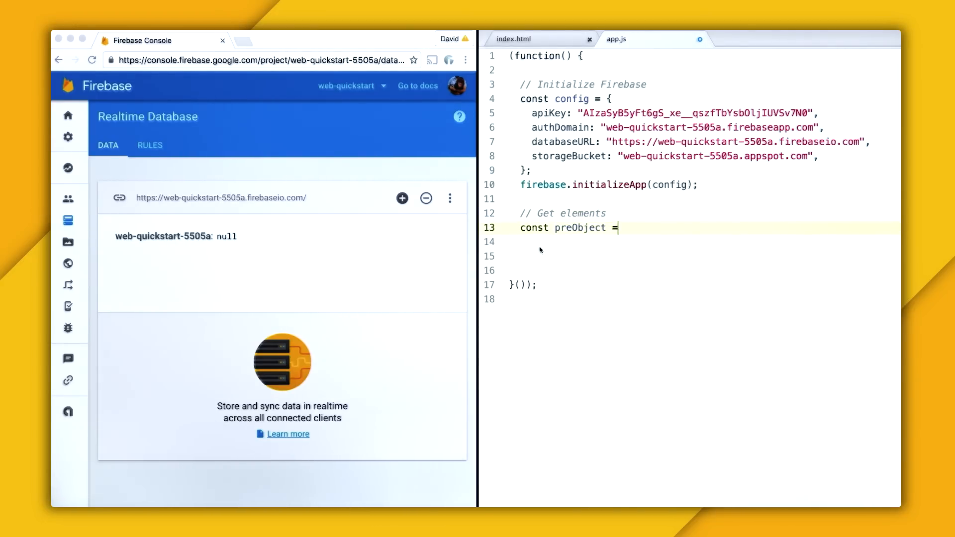
text(document.getElementById('object'))
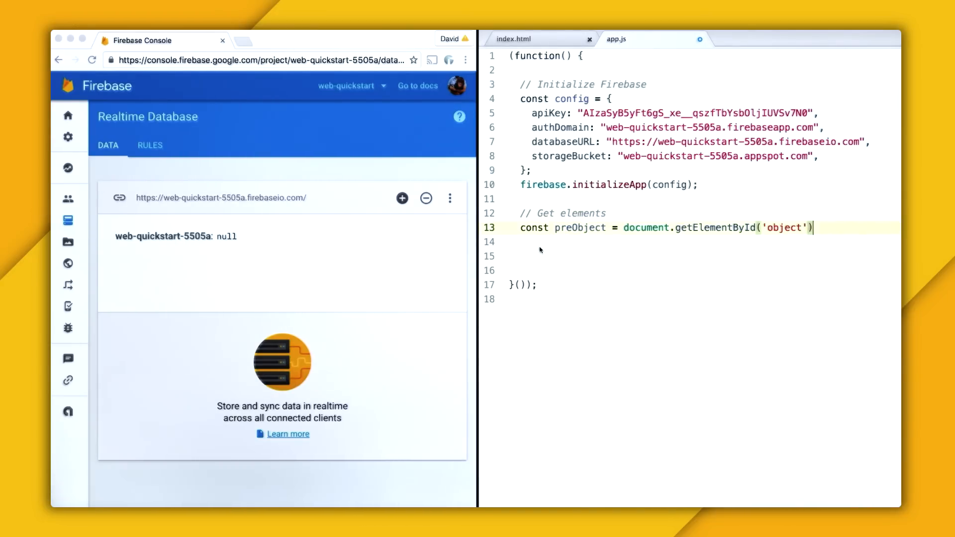
text(;)
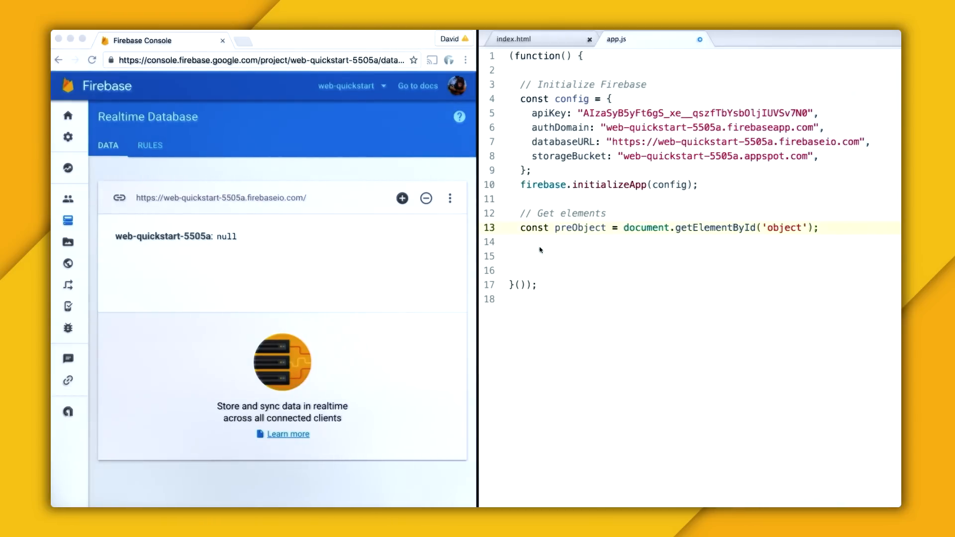
key(enter)
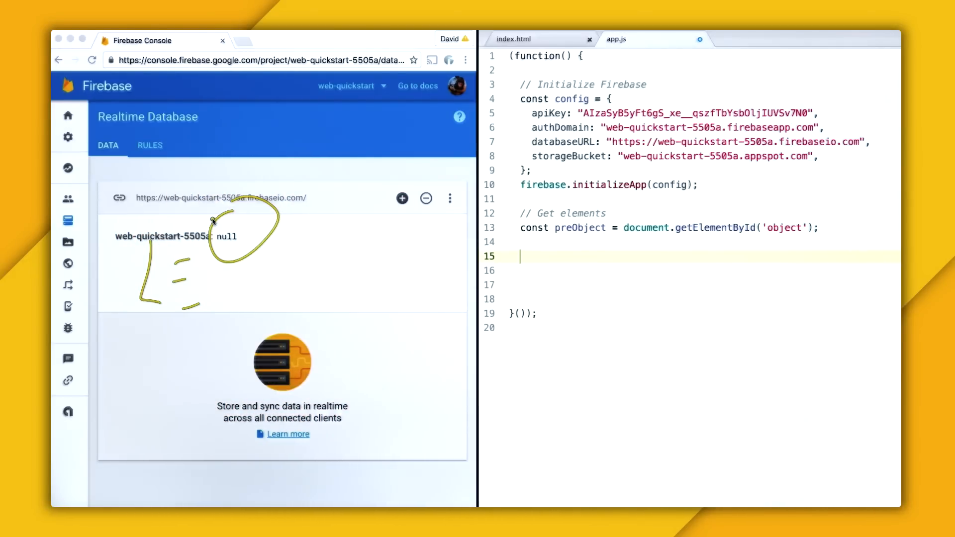
Add // Create references and const dbRefObject = firebase.database().ref().child('object');
text(// Create references)
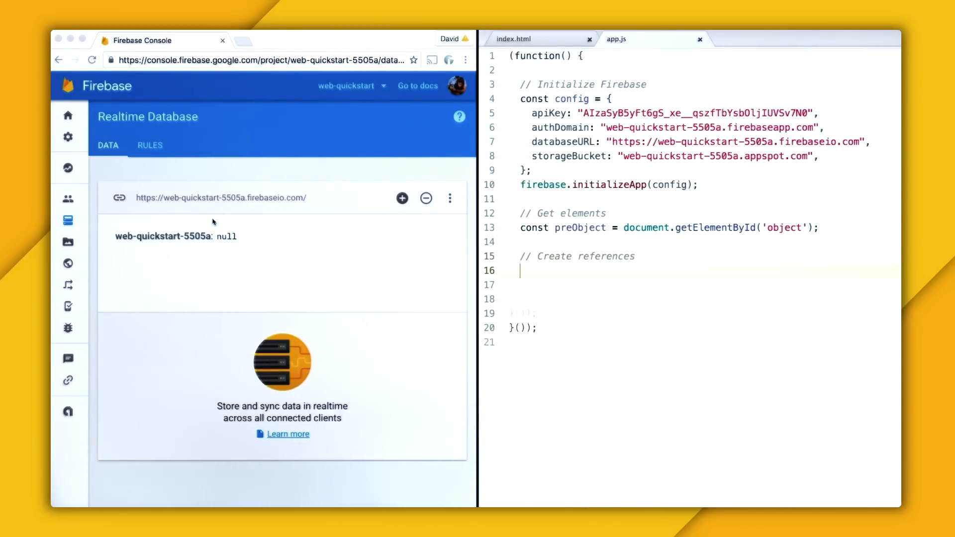
text(const dbRe)
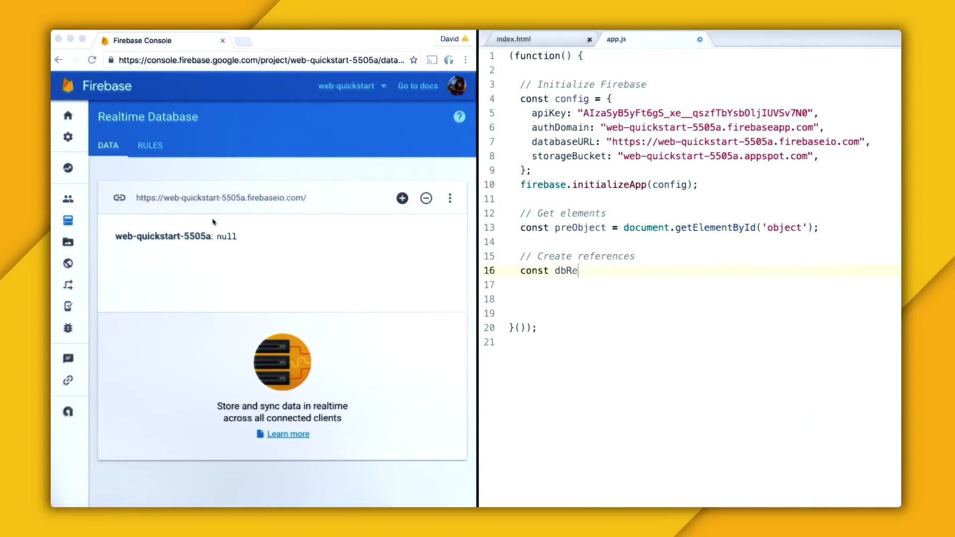
text(fObject =)
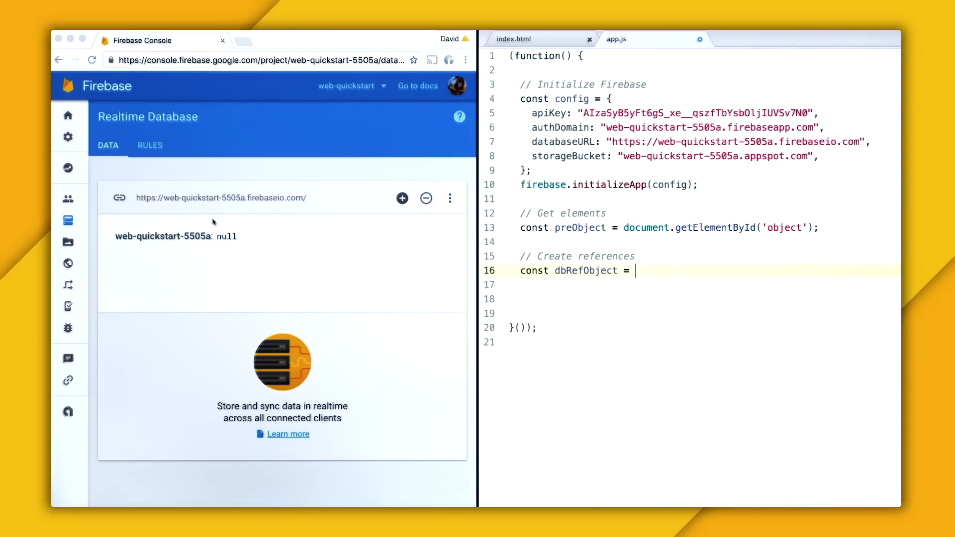
text(firebase.database())
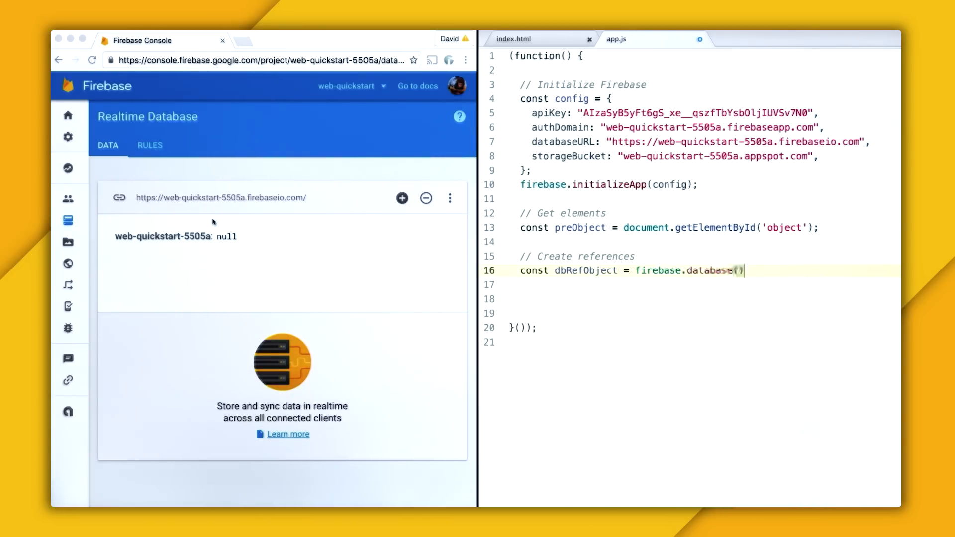
text(.ref().child()
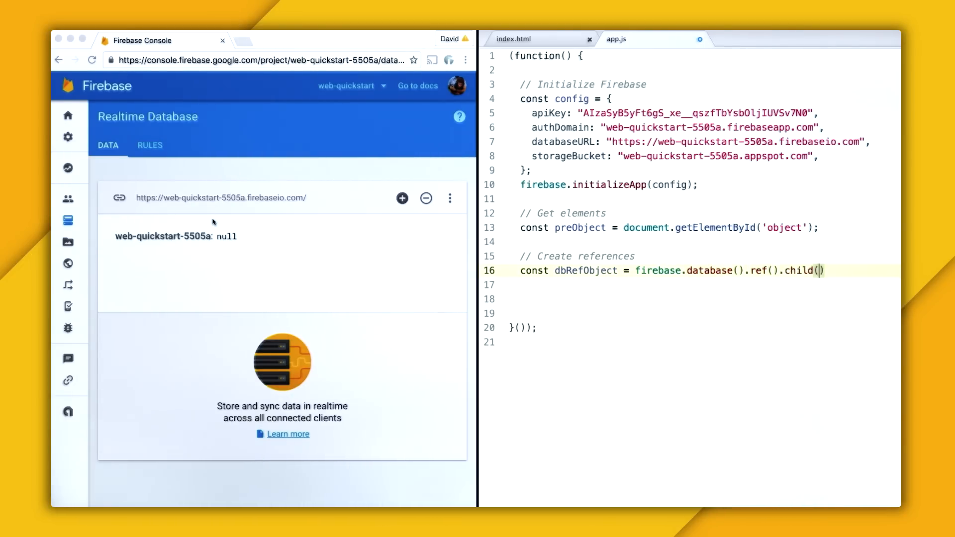
text('object');)
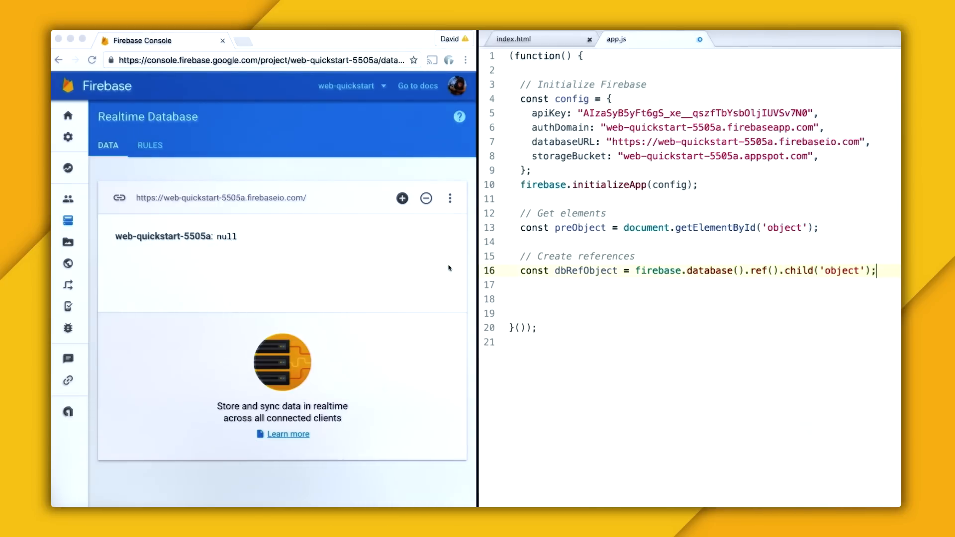
key(Enter)
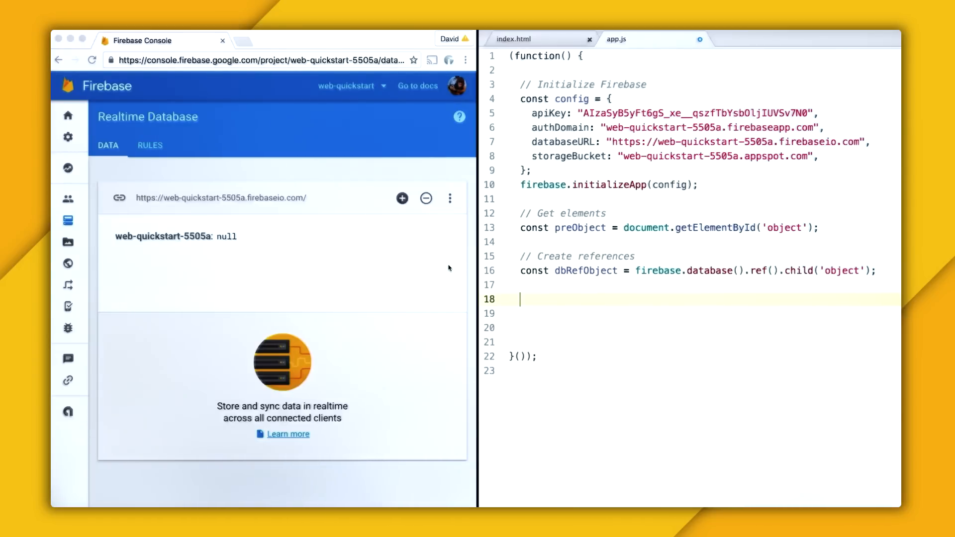
Under // Sync object changes, write dbRefObject.on('value', snap => console.log(snap.val()));
text(//)
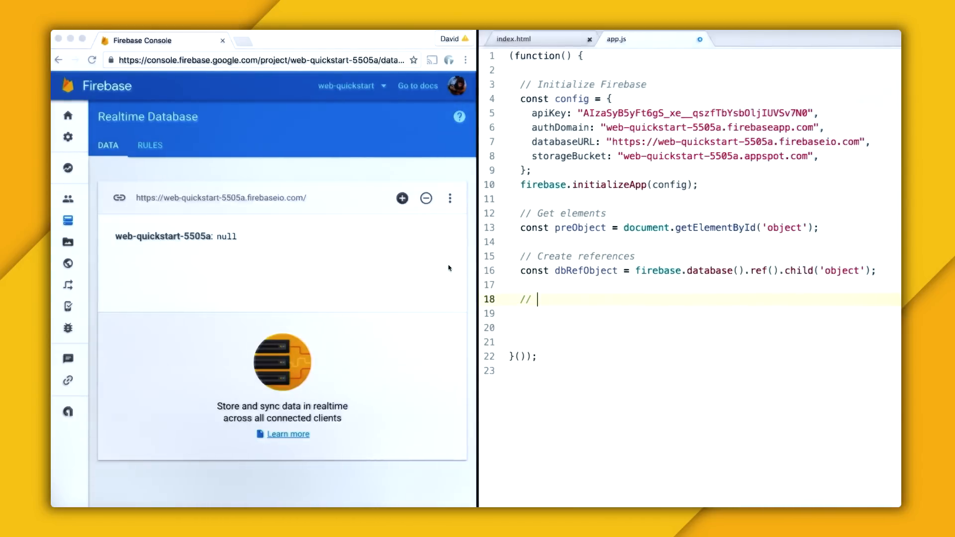
text(Sync object)
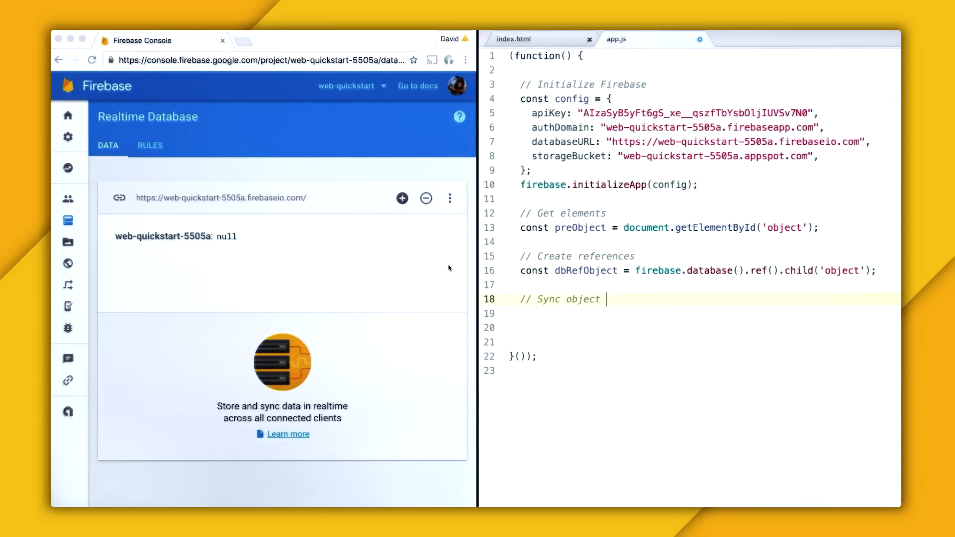
text(changes)
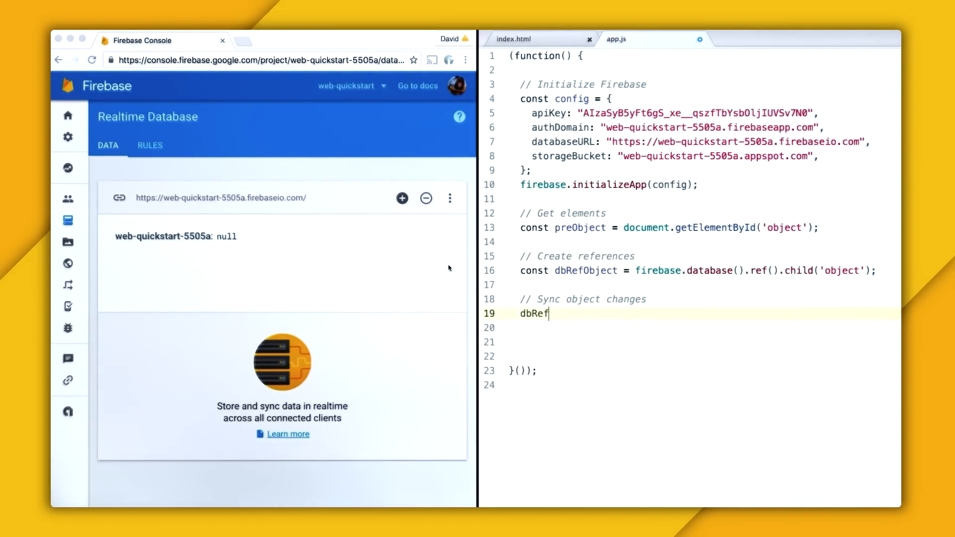
text(Object.on()
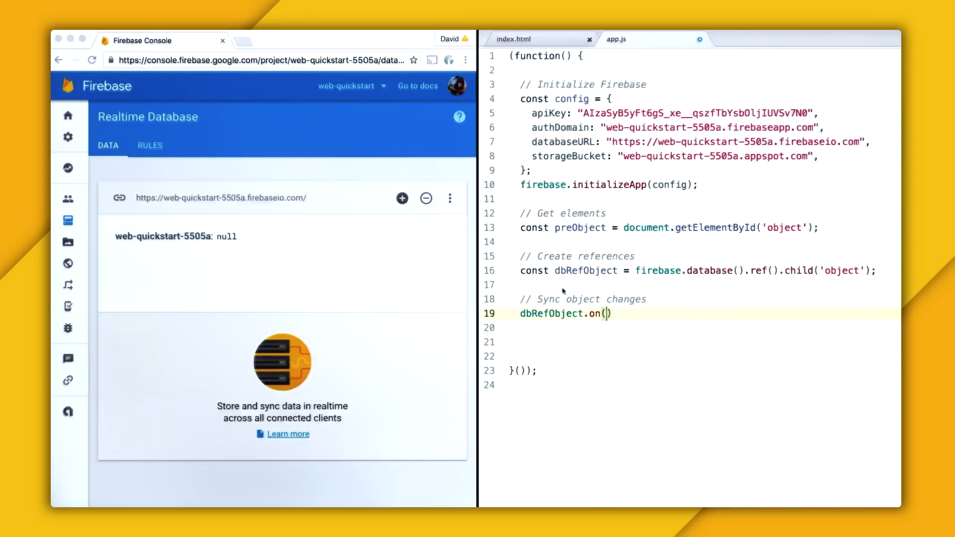
text('valu)
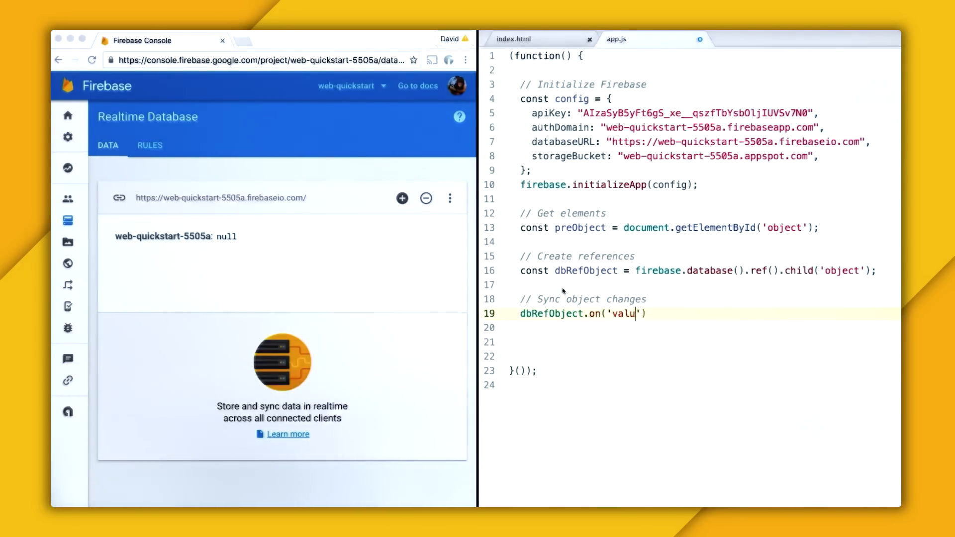
text(e)
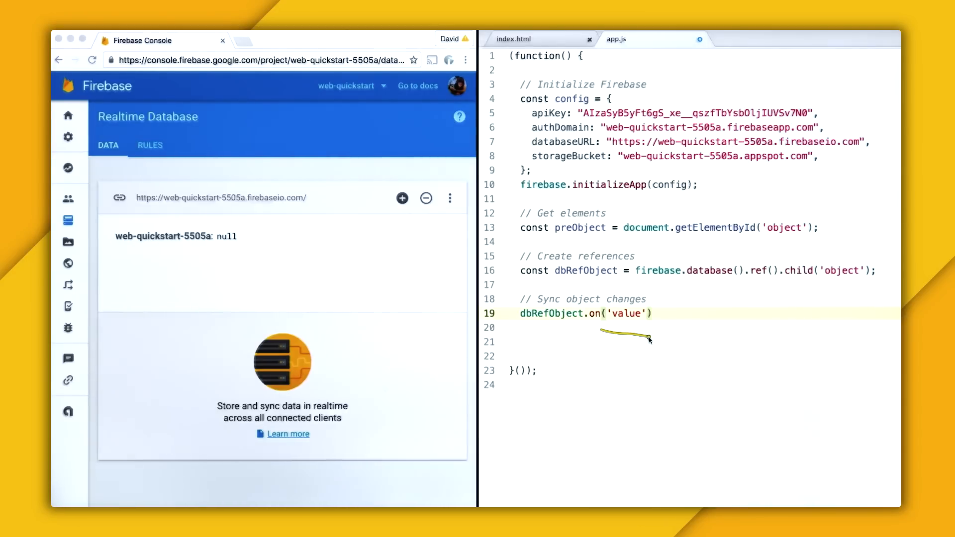
text(, snap =>)
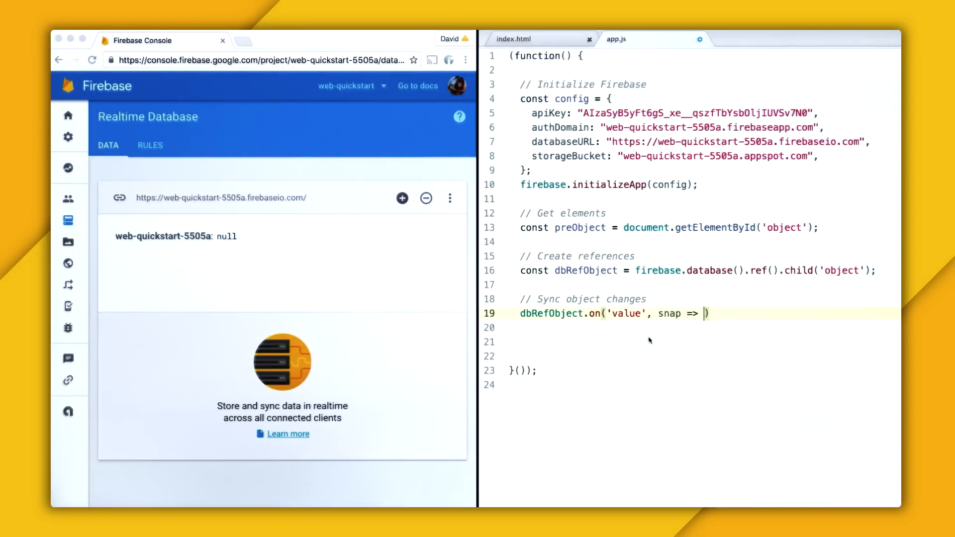
text(console.log()
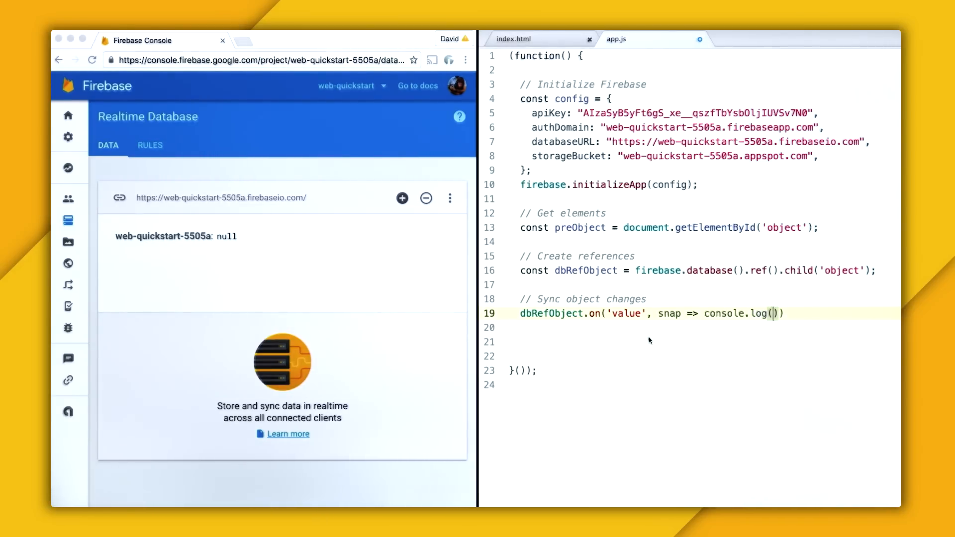
text(snap.va)
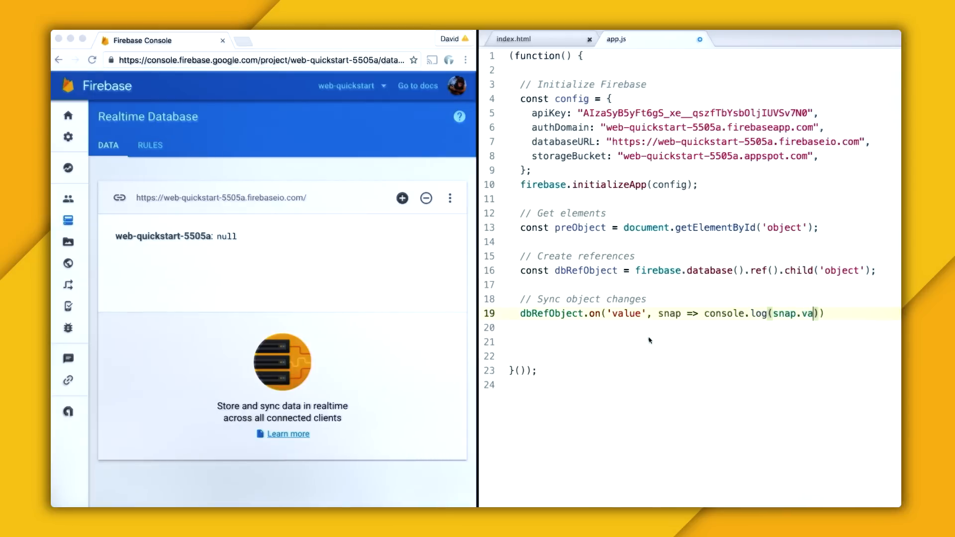
text(l()));)
text(ob)
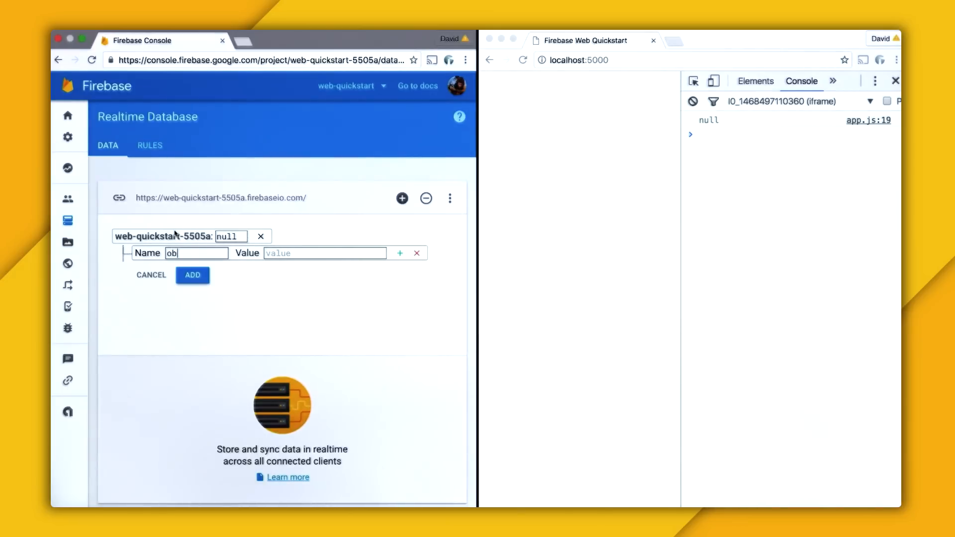
Add an 'object' child with value "hi", change it to "hello", then delete the child
text("hi)
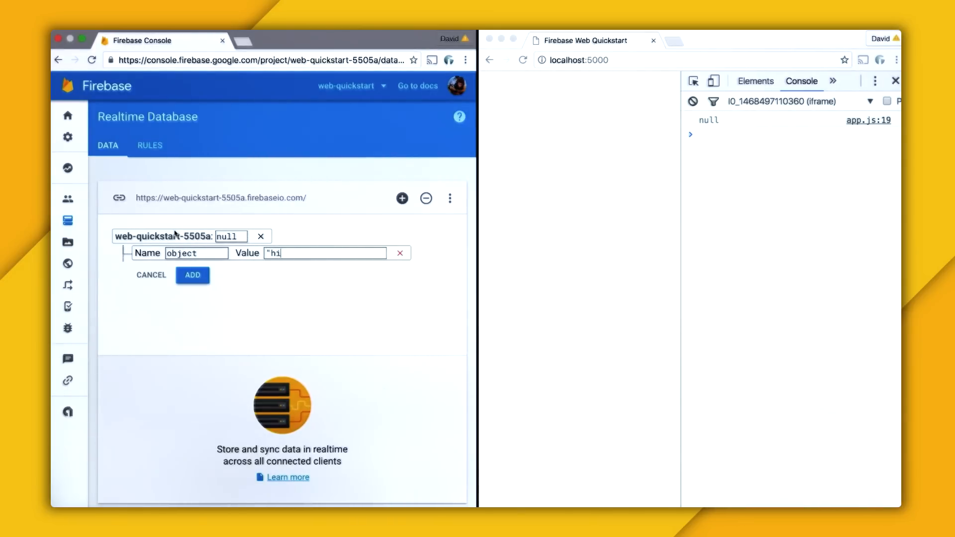
click(192, 274)
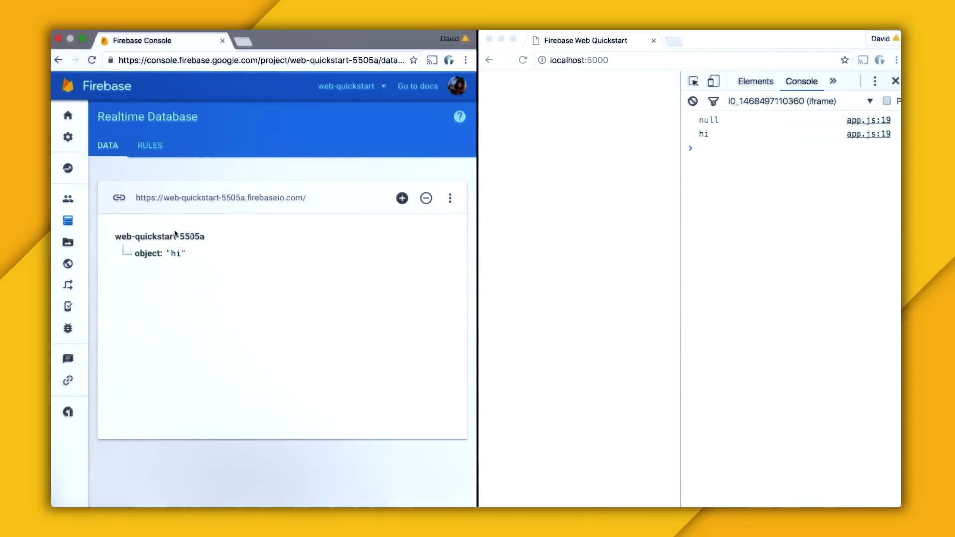
text(hello)
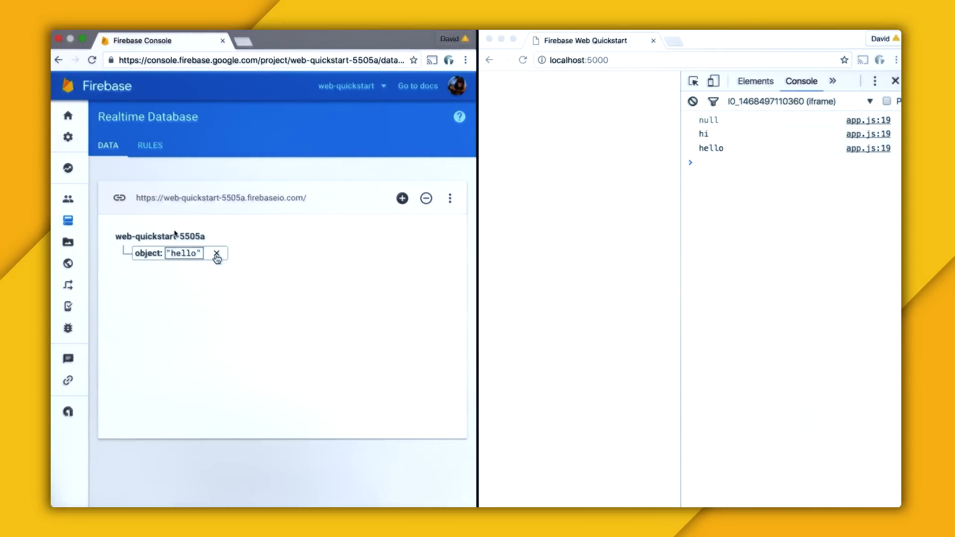
click(217, 253)
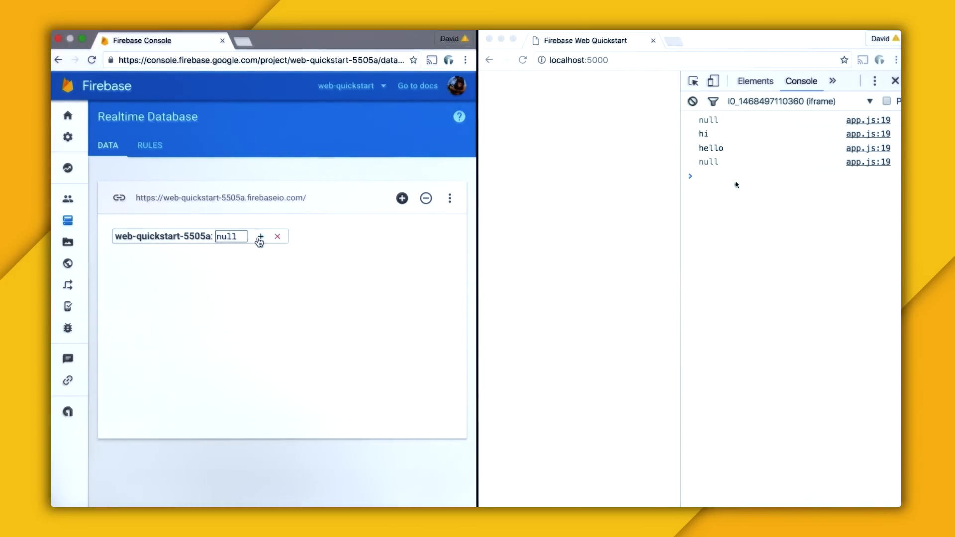
Add an 'object' child with name, hobbies and favNumber 42 fields, and inspect the logged object
click(258, 237)
text(object)
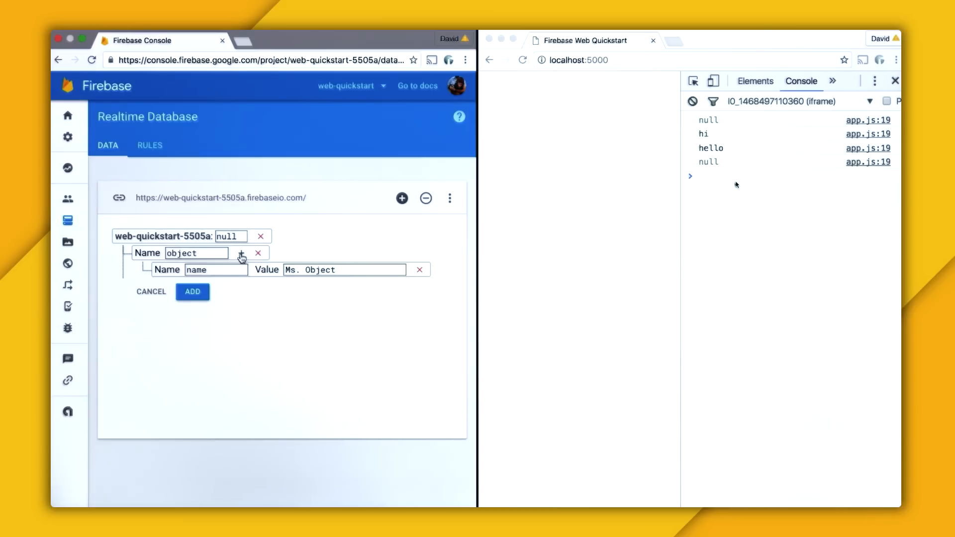
click(241, 252)
text(Being an object)
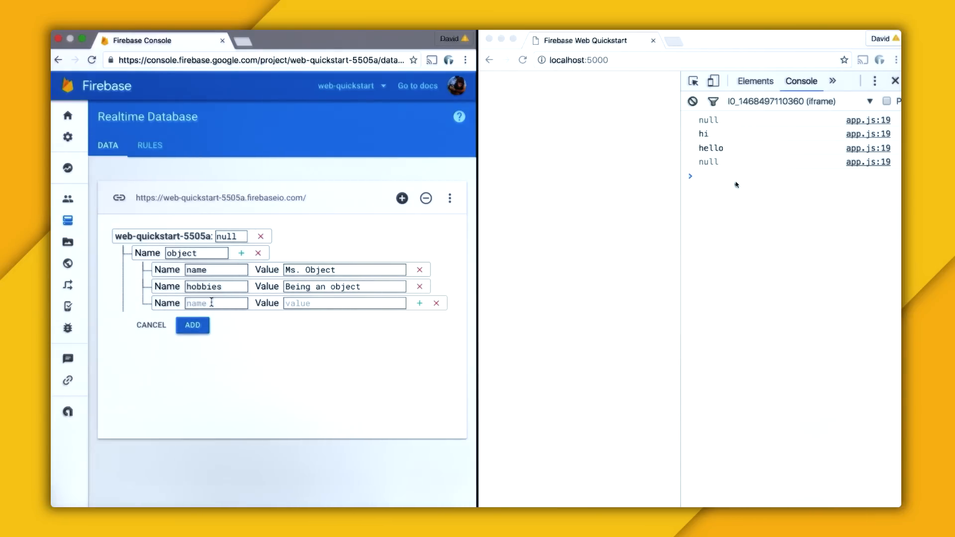
text(favNumber)
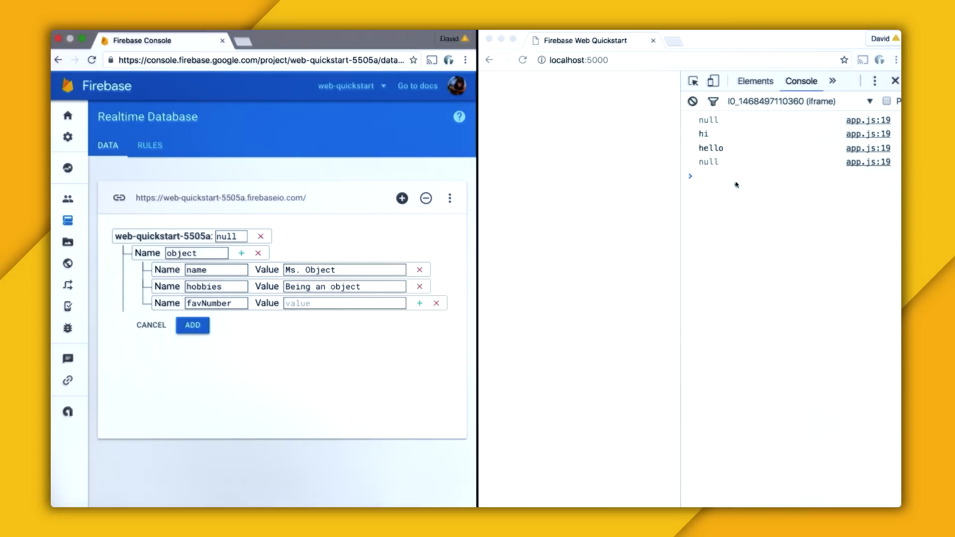
click(192, 325)
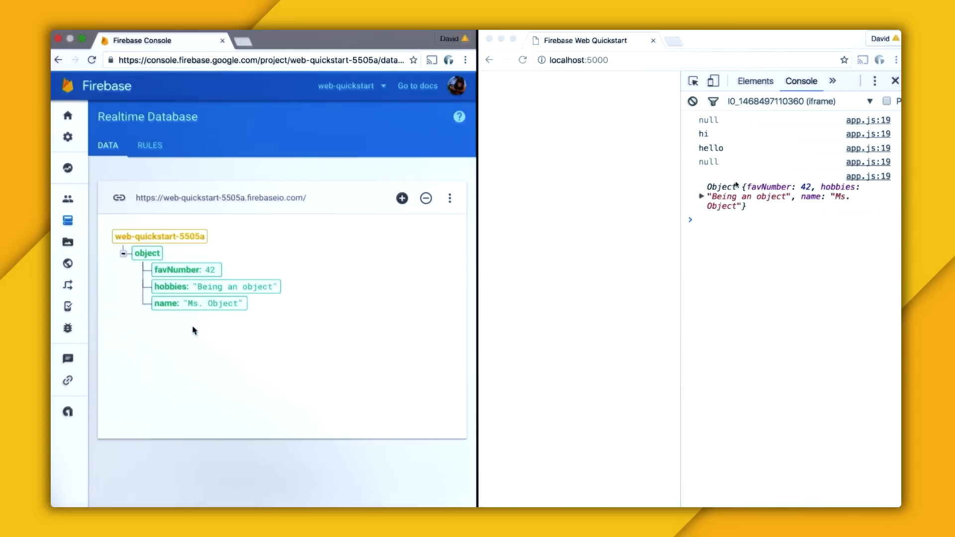
click(701, 196)
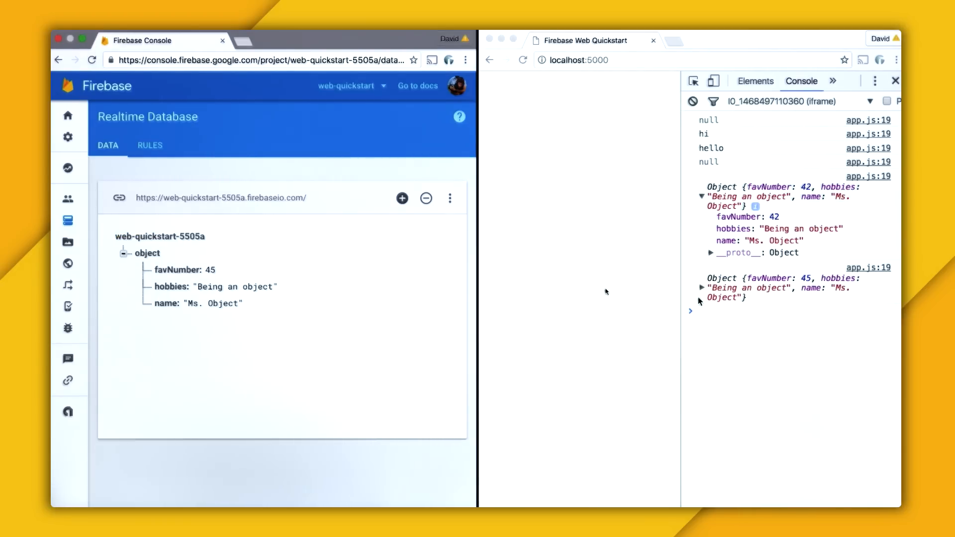
Expand the newly logged object in DevTools to see favNumber 45
click(701, 287)
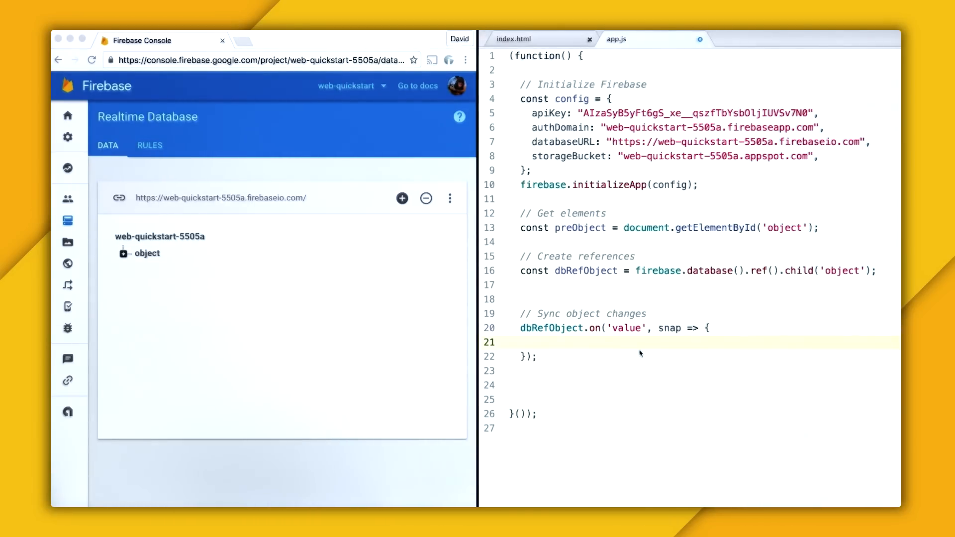
Make the callback set preObject.innerText = JSON.stringify(snap.val(), null, 3);
text(preObject.innerText = J)
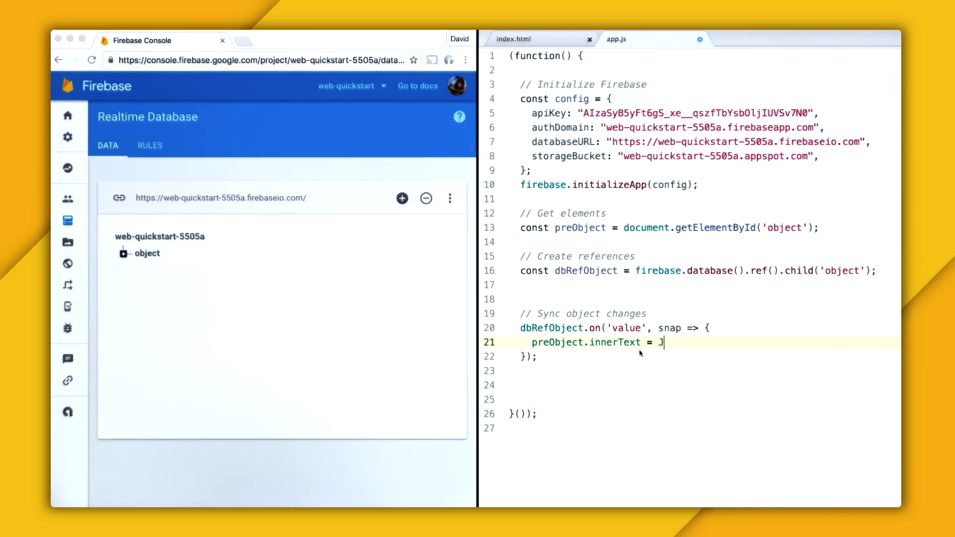
text(SON.stringify())
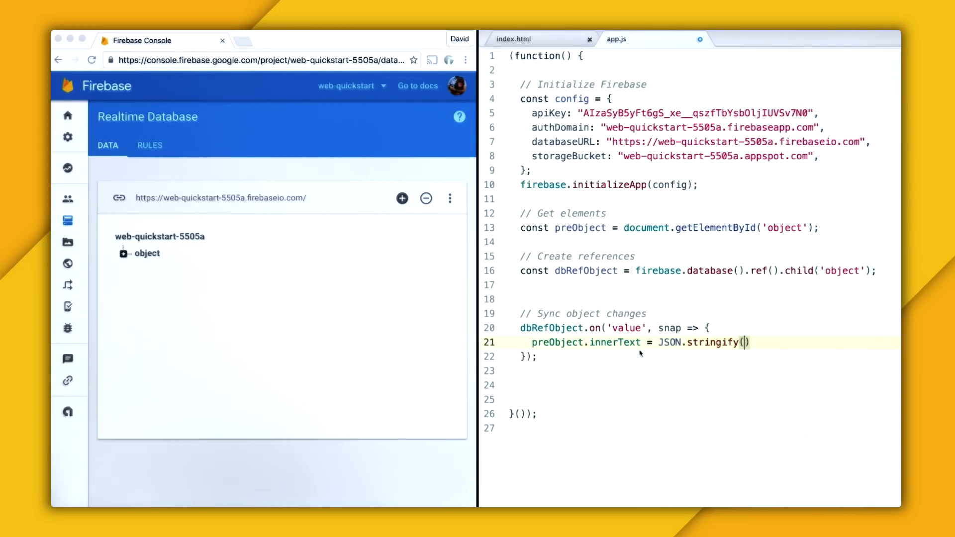
text(snap.val(), nul))
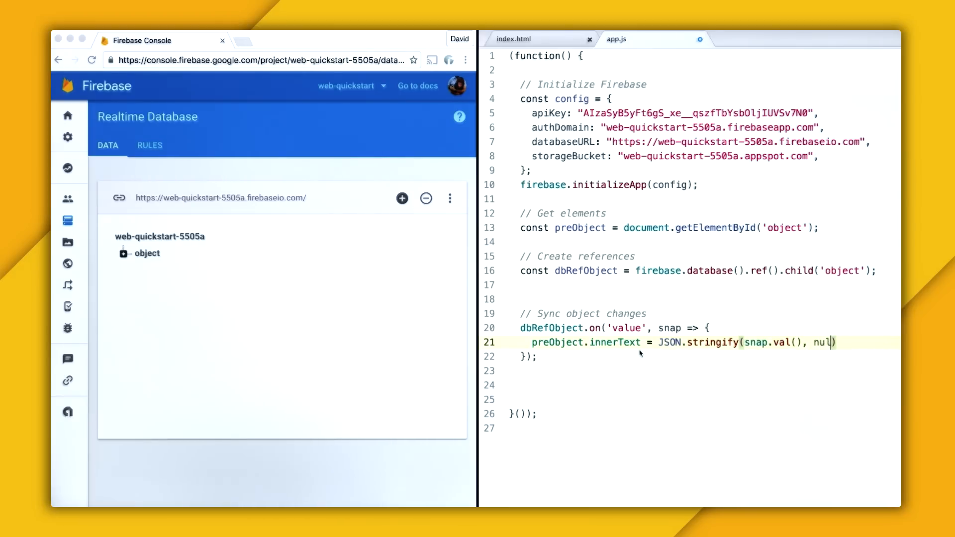
text(l, 3);)
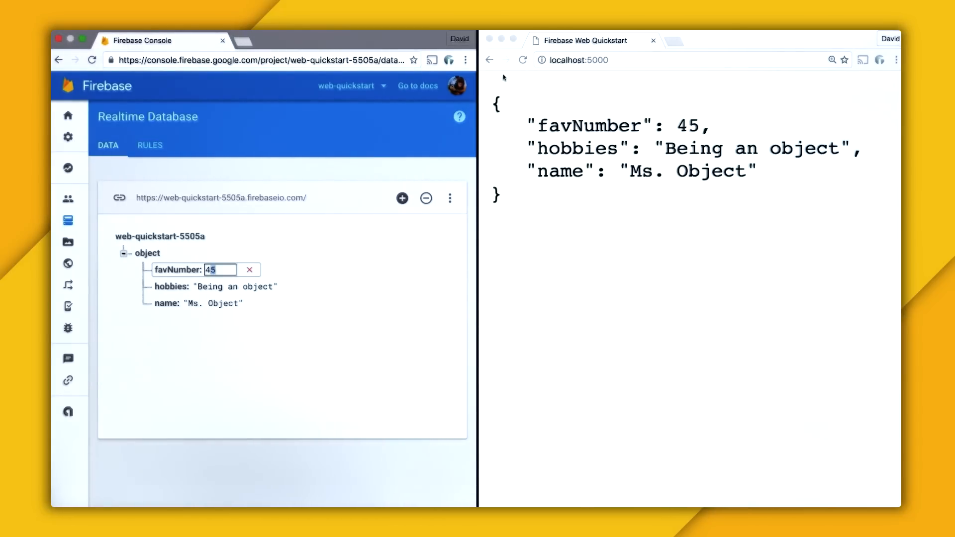
Edit the hobbies value to 'Being an object!' so the page's JSON updates live
click(234, 286)
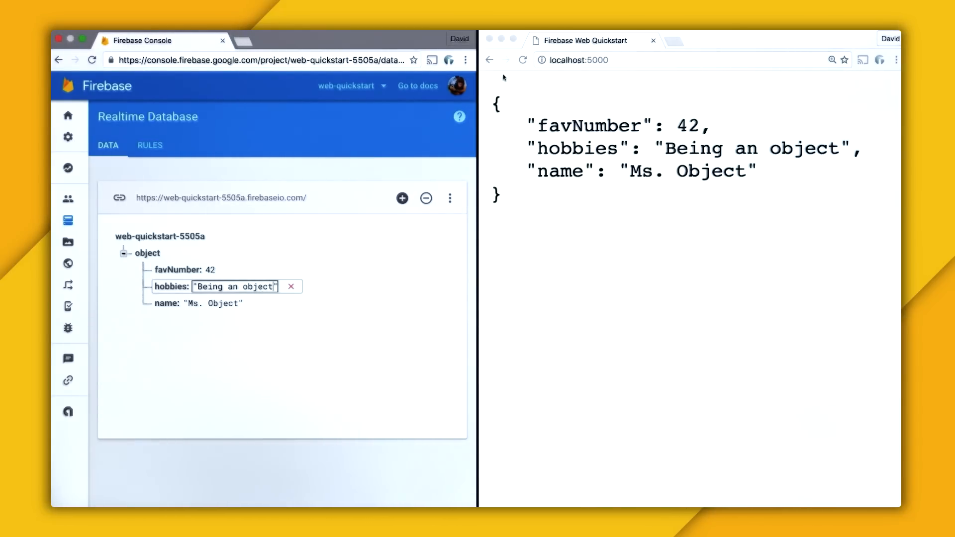
text(!)
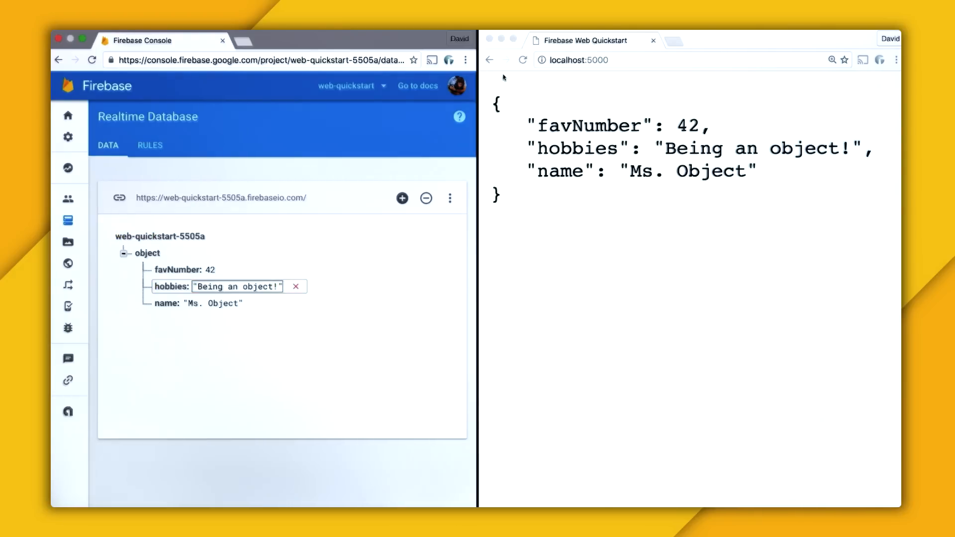